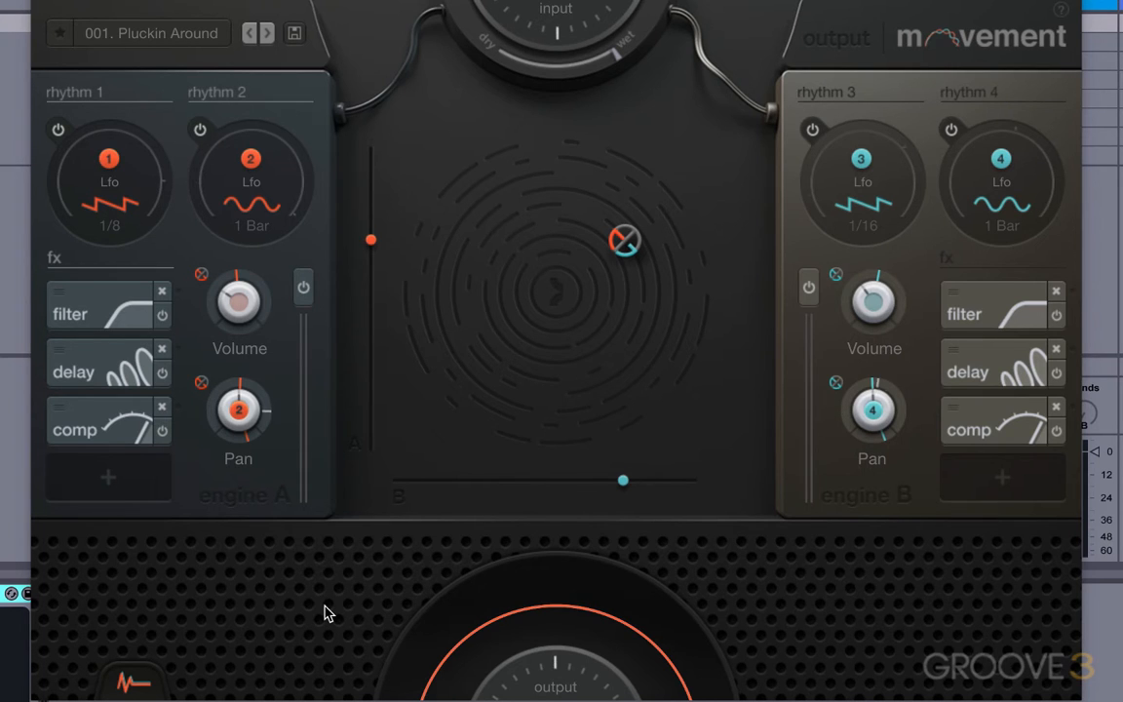
mouse_move(144, 51)
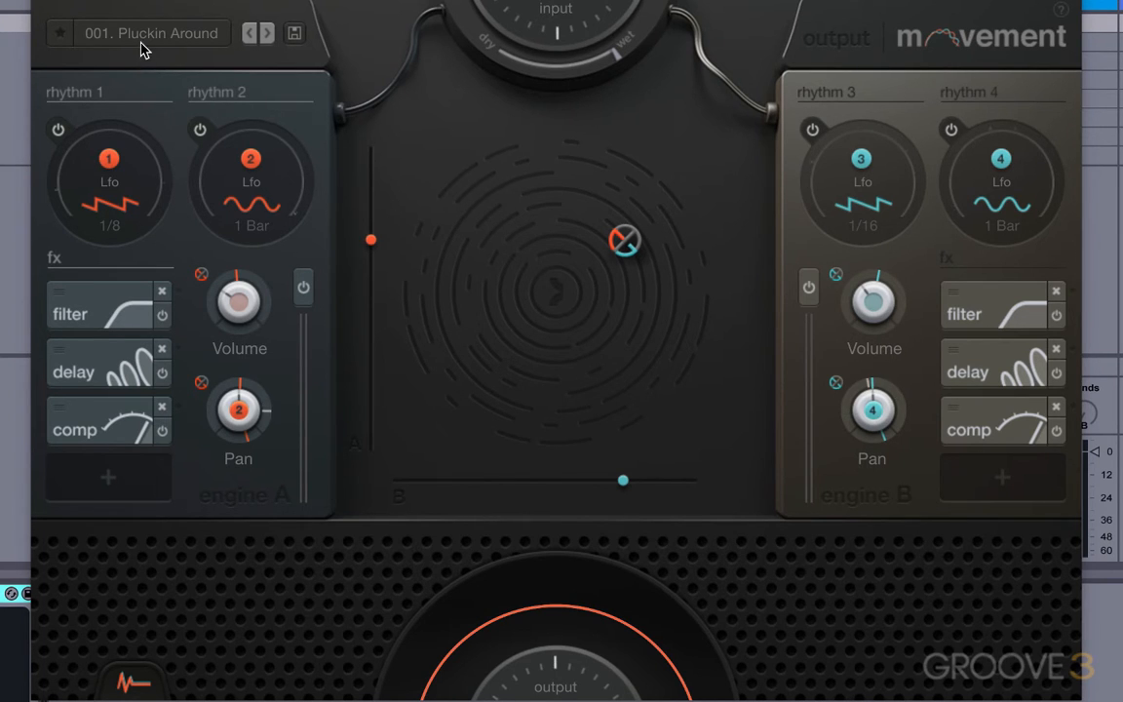
- Browse the factory presets, stepping forward until 013 Rage Nights is loaded
click(153, 31)
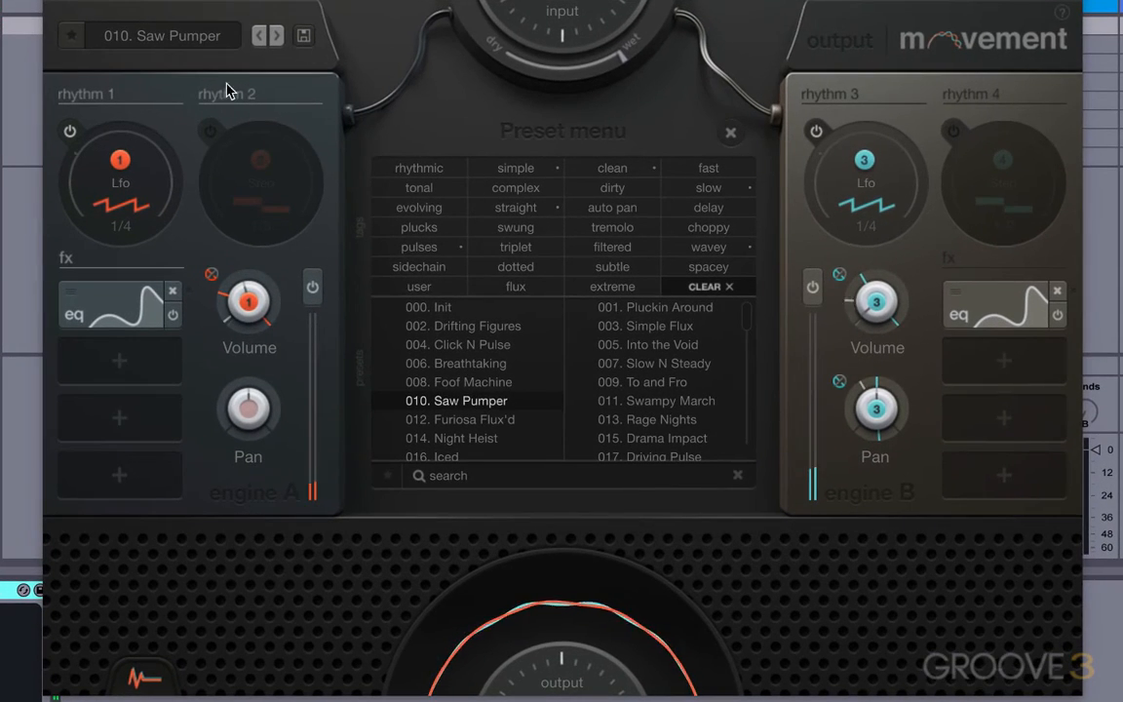
click(277, 35)
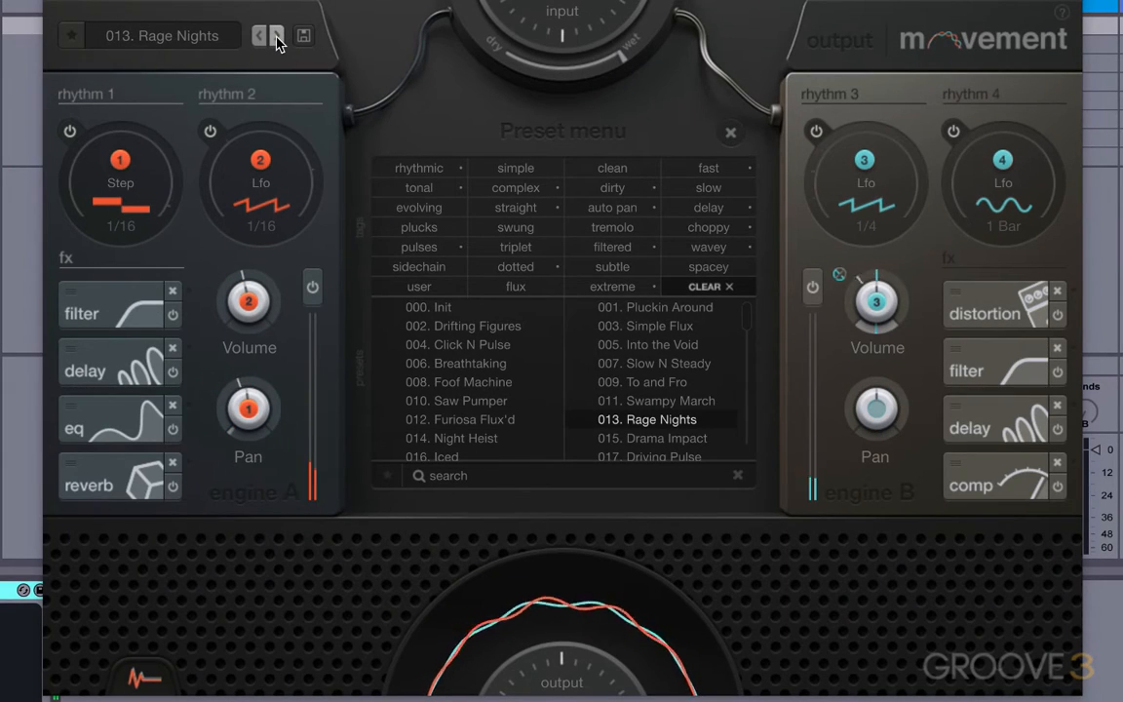
click(276, 35)
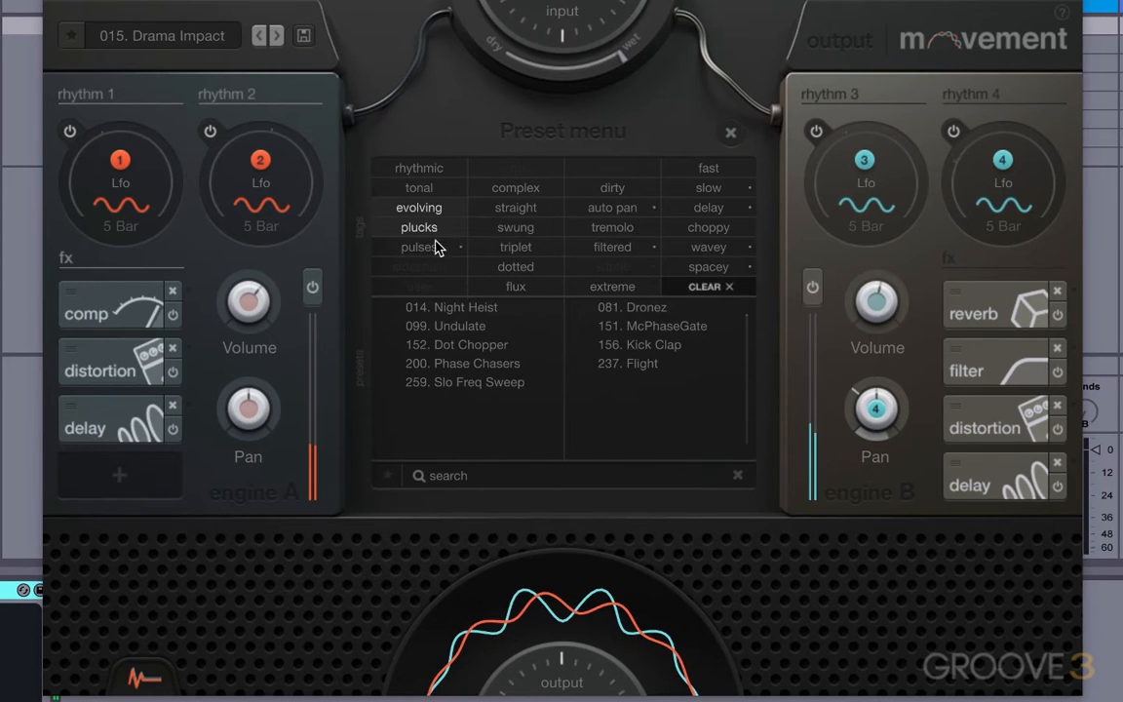
- Filter the preset list by the evolving and plucks tags and load Phase Chasers
click(464, 362)
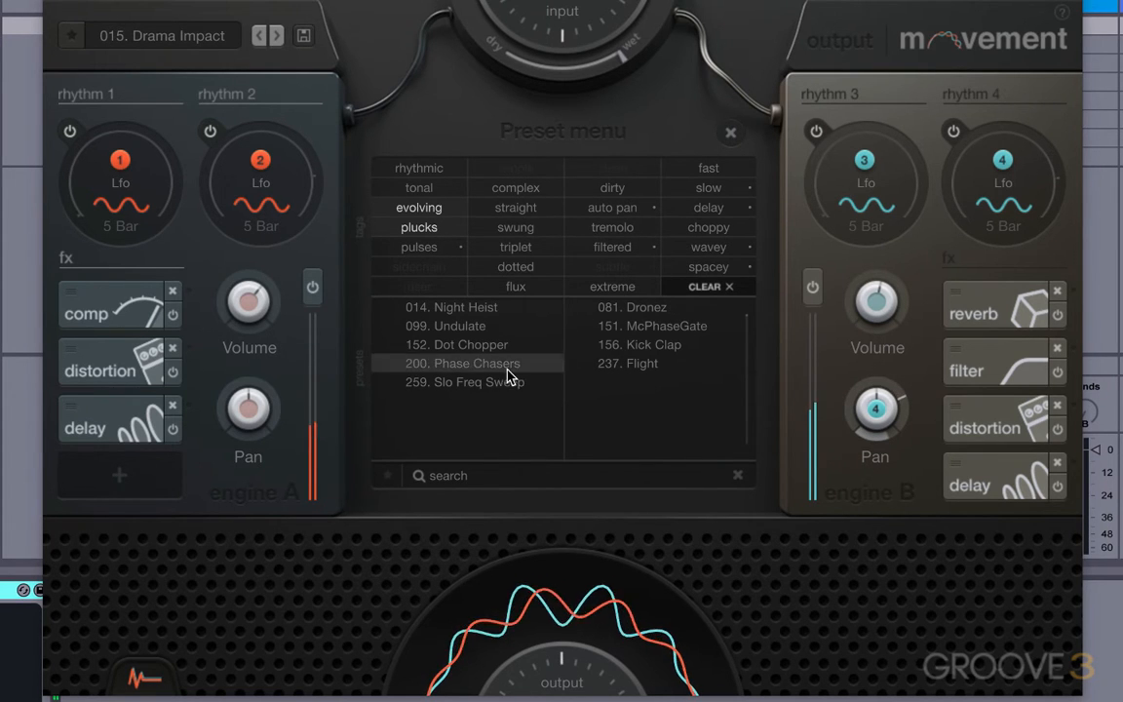
click(462, 363)
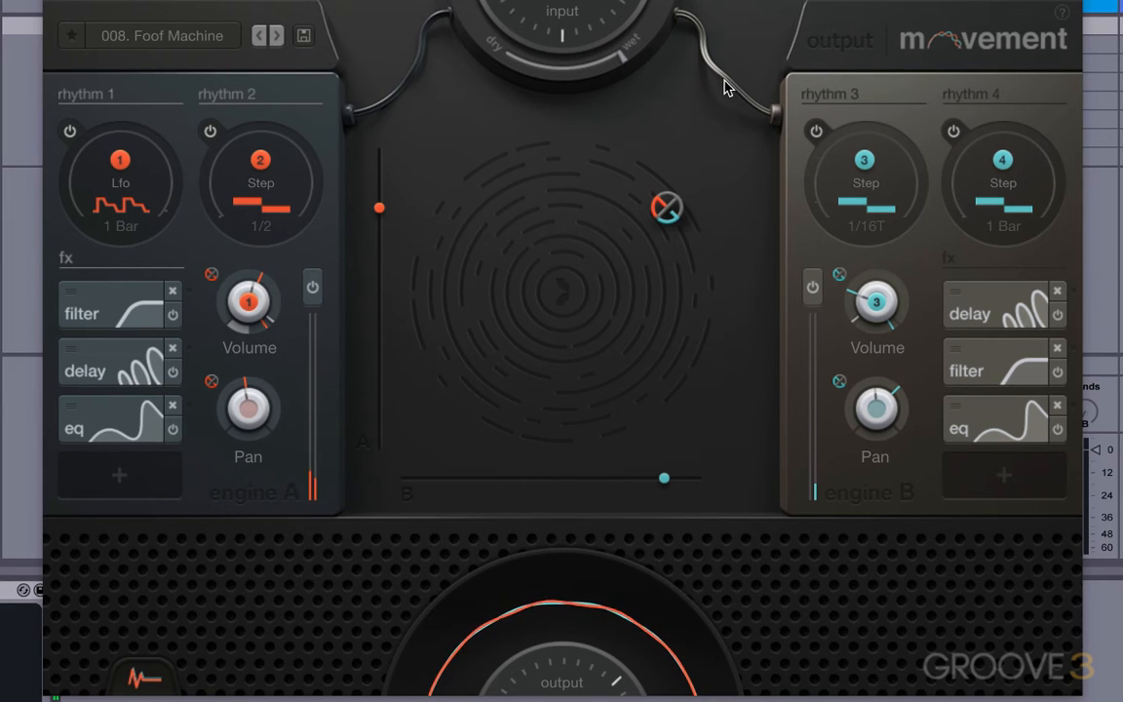
mouse_move(614, 62)
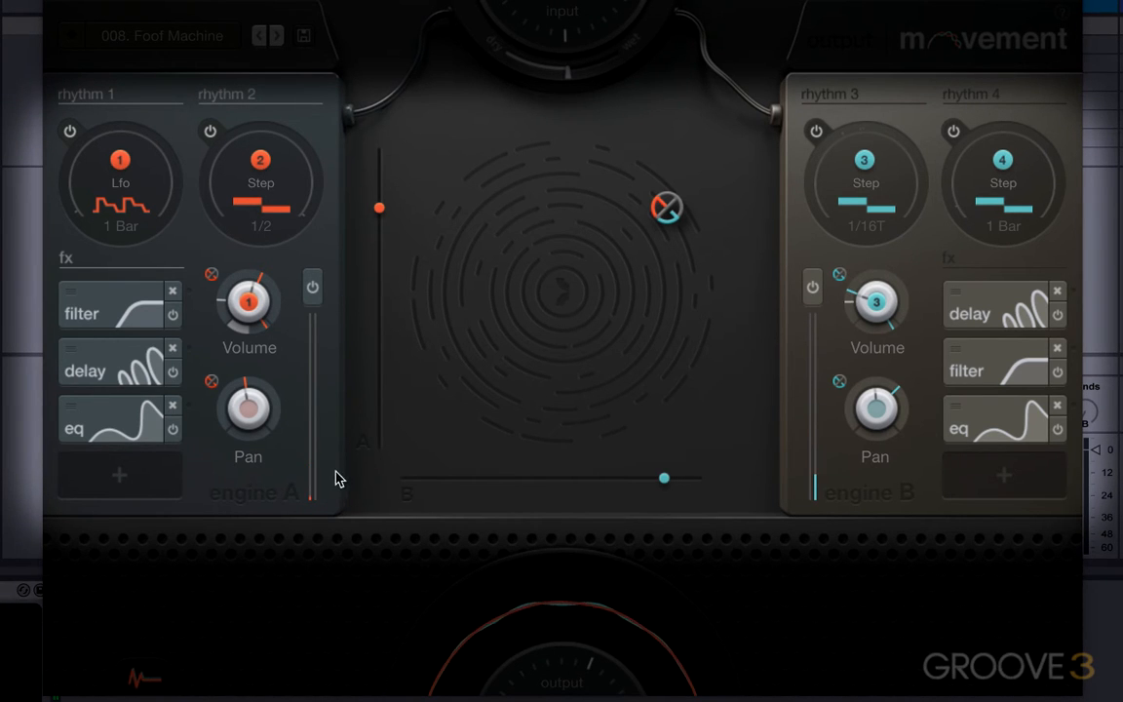
mouse_move(819, 368)
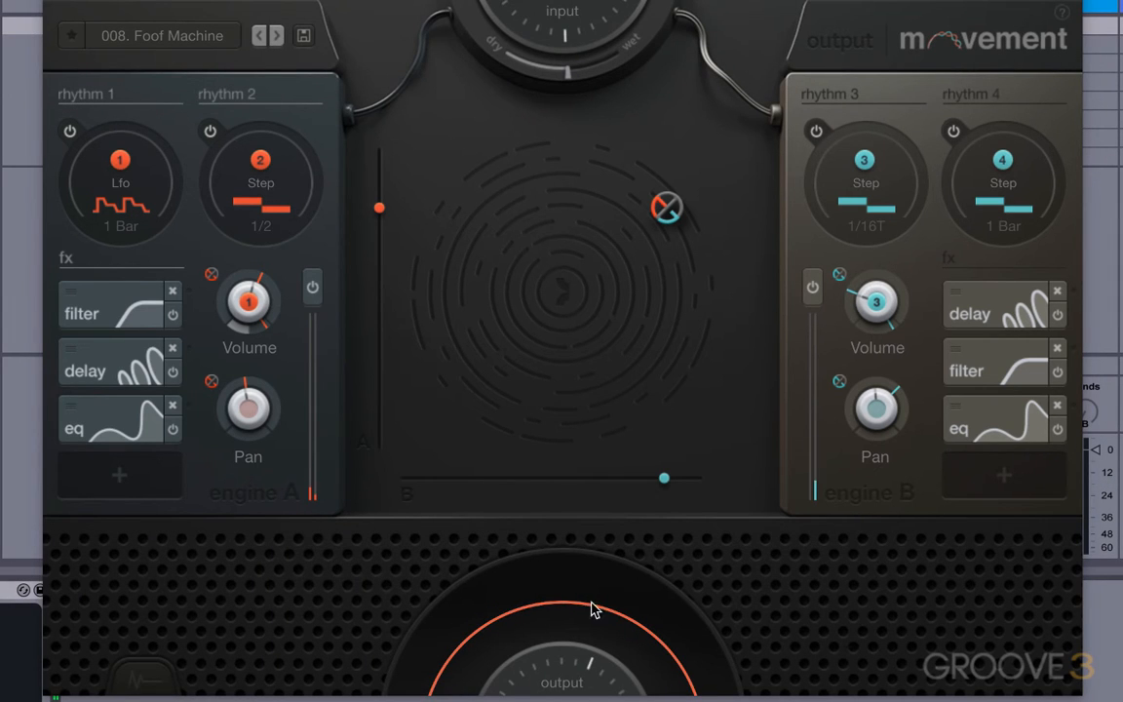
mouse_move(359, 666)
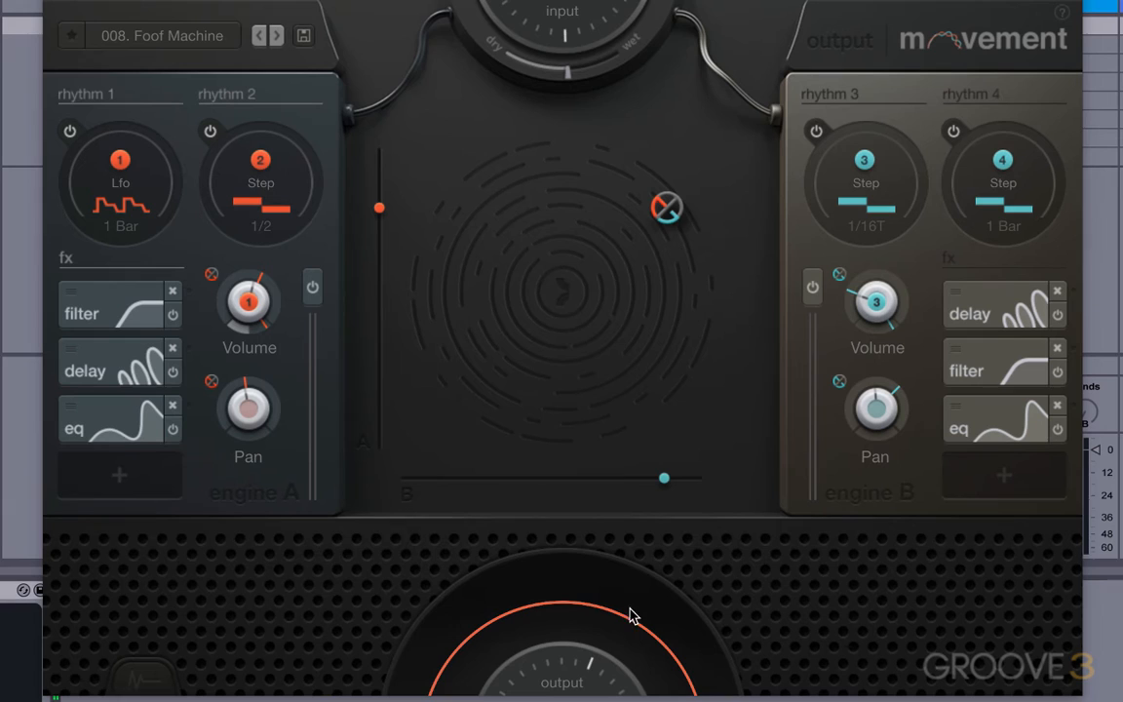
mouse_move(432, 600)
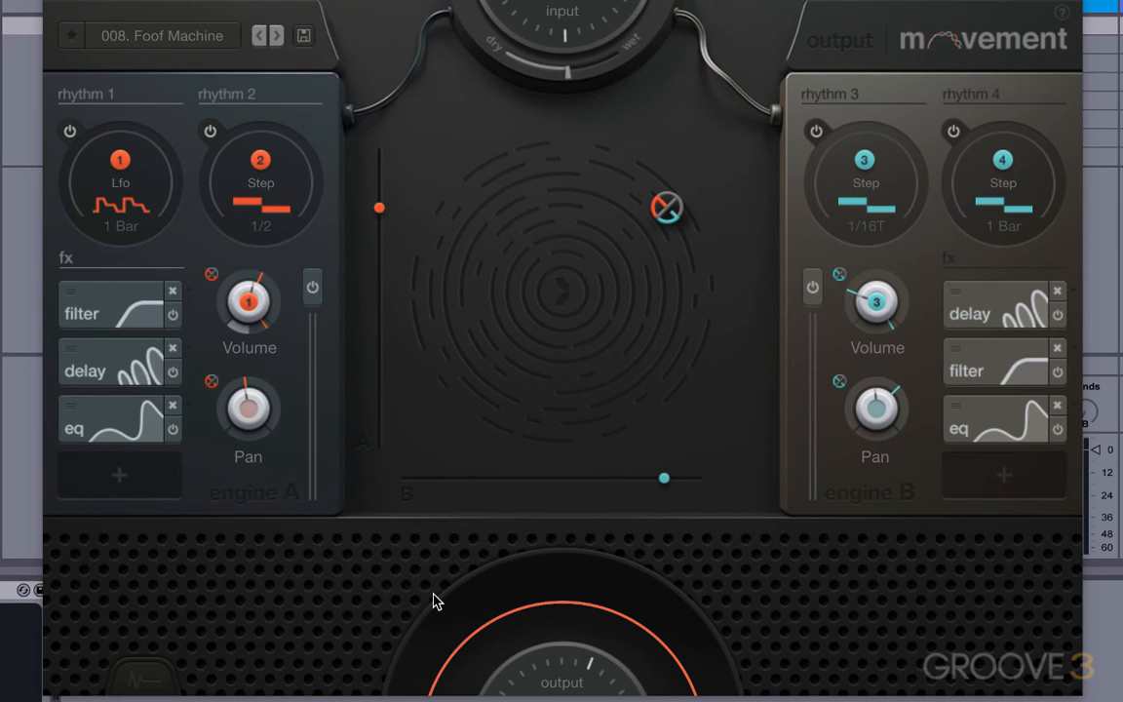
mouse_move(341, 558)
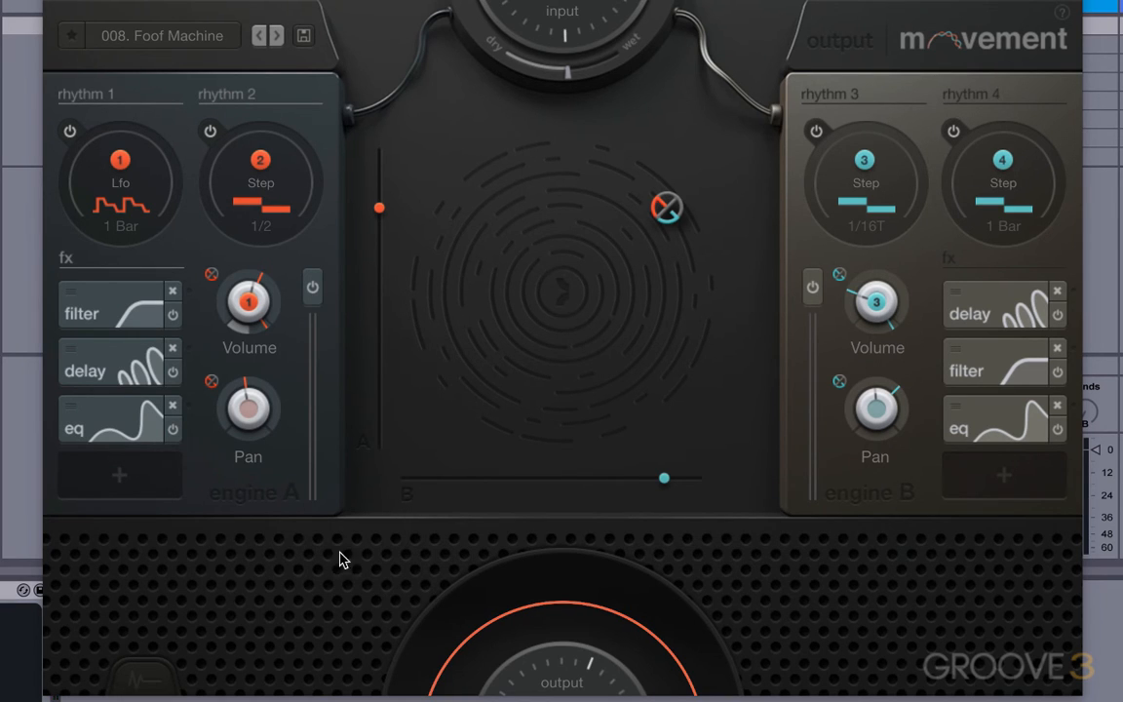
mouse_move(302, 290)
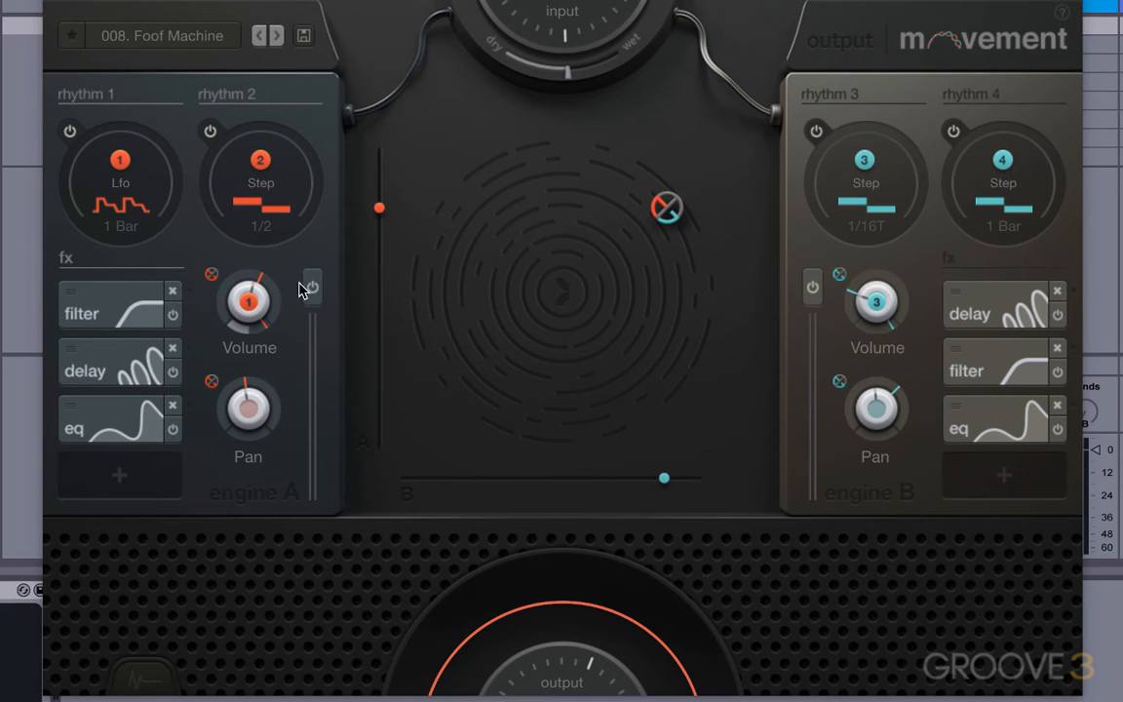
mouse_move(881, 322)
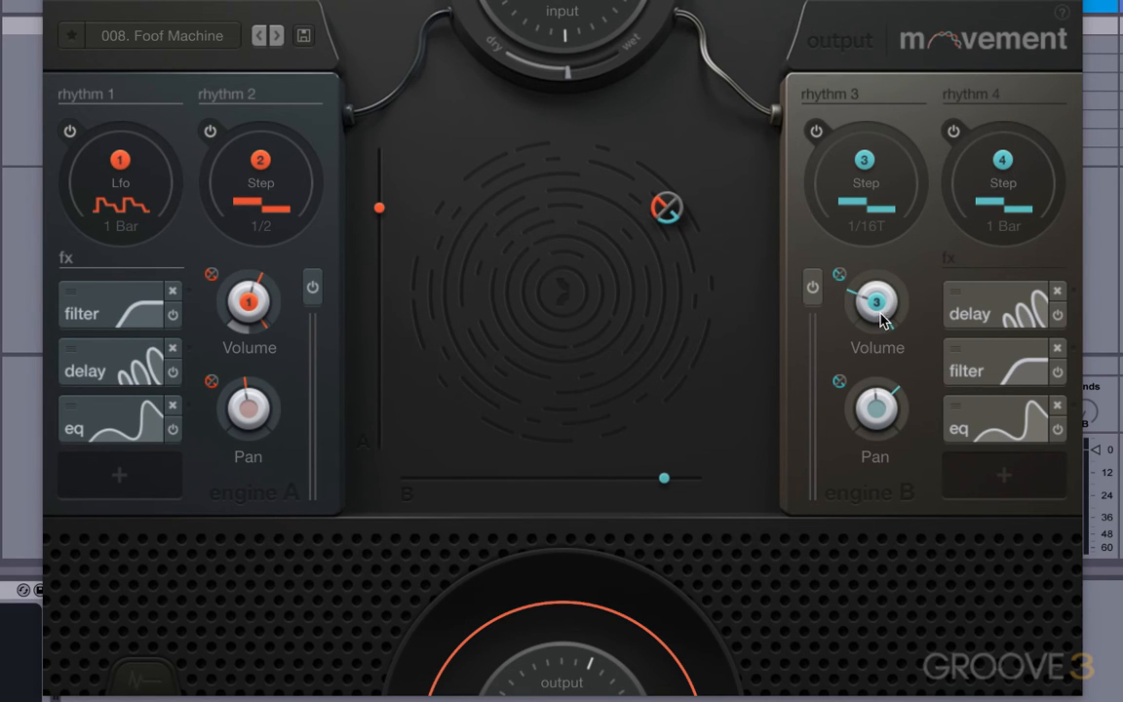
mouse_move(187, 121)
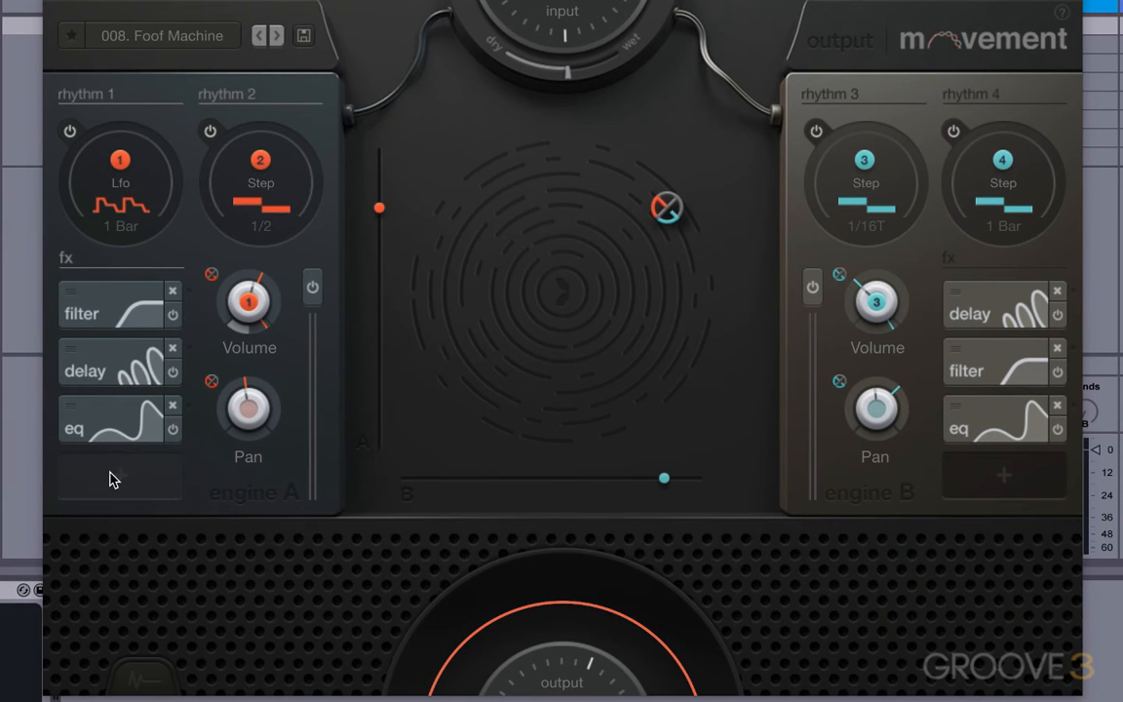
- Add a reverb effect to engine A's empty fx slot
click(119, 476)
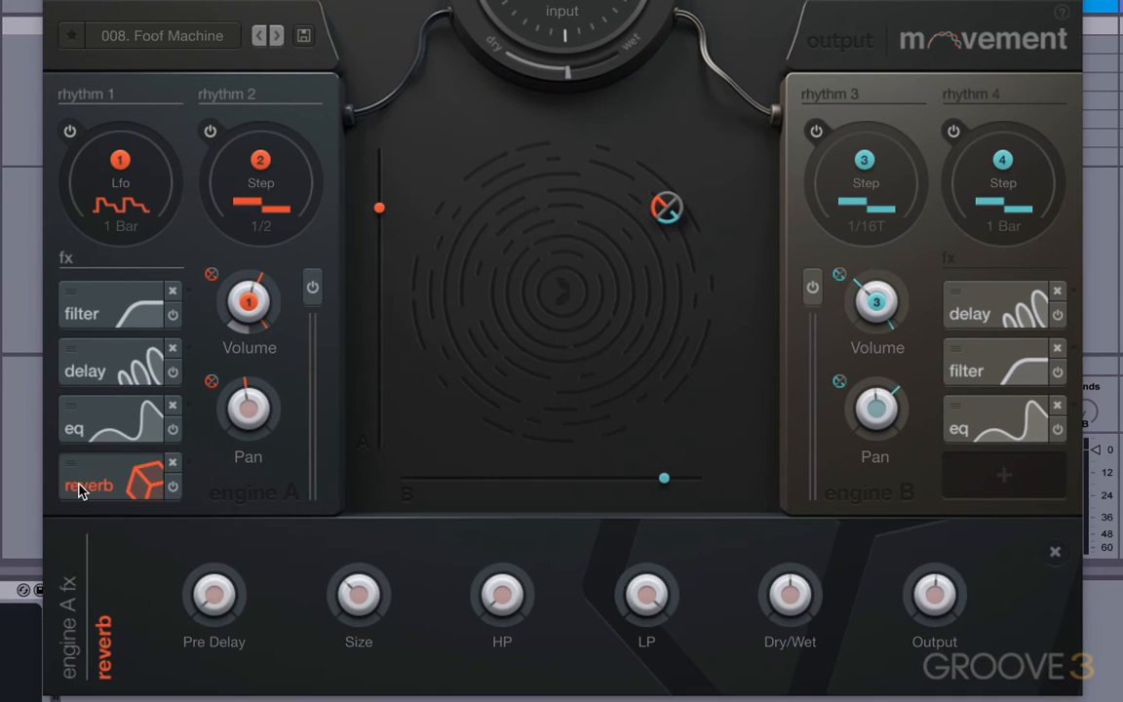
mouse_move(140, 639)
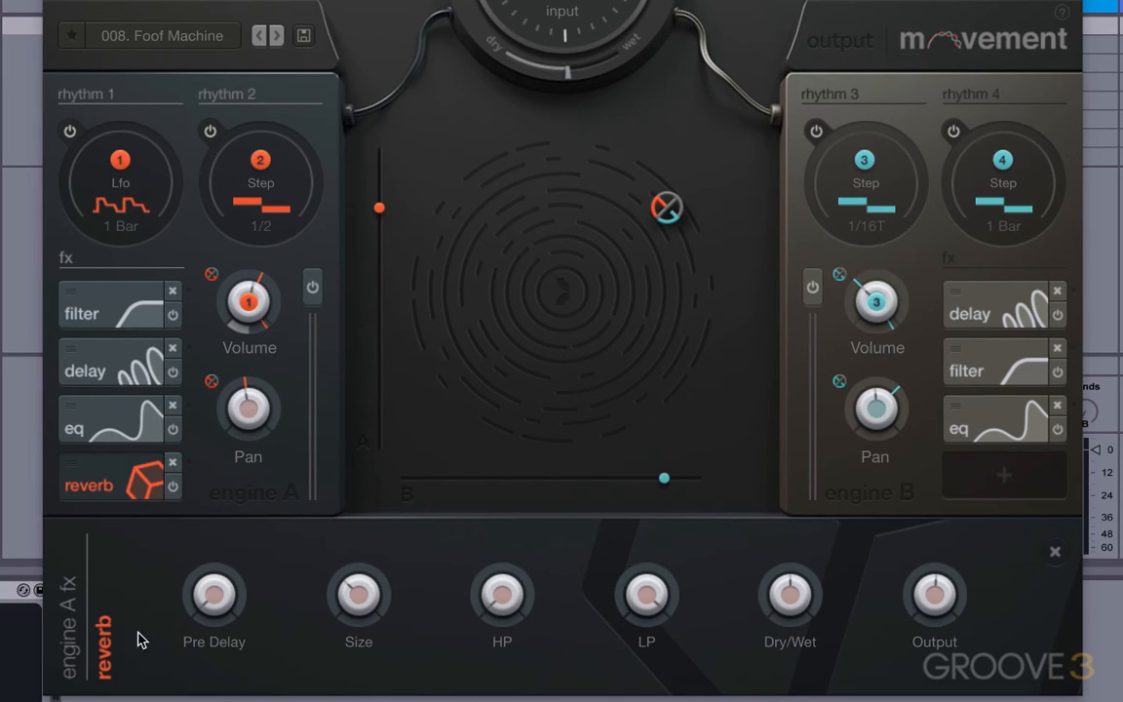
mouse_move(1099, 565)
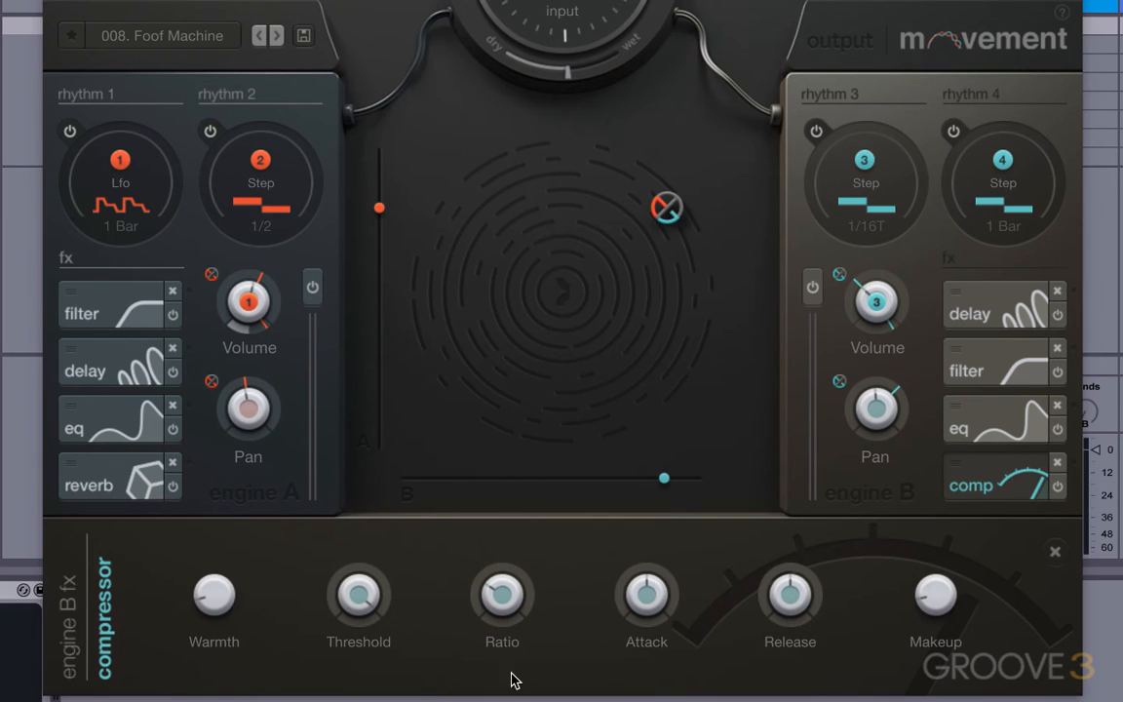
mouse_move(905, 592)
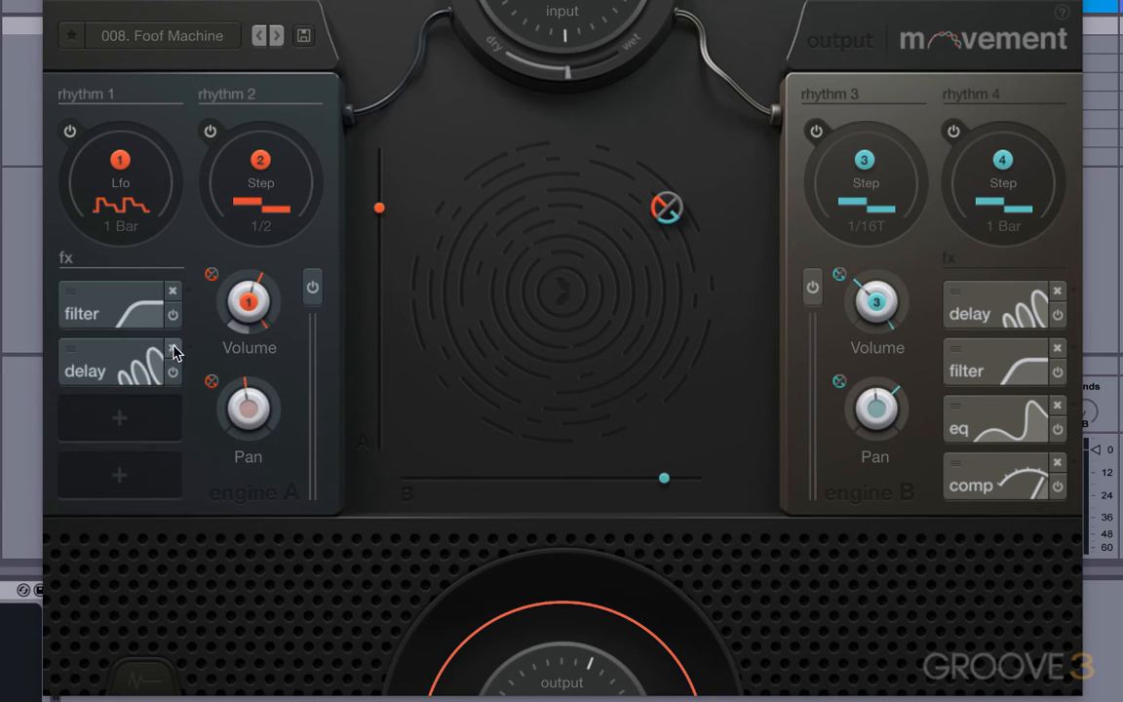
- Remove the delay effect from engine A, leaving only the filter
click(172, 361)
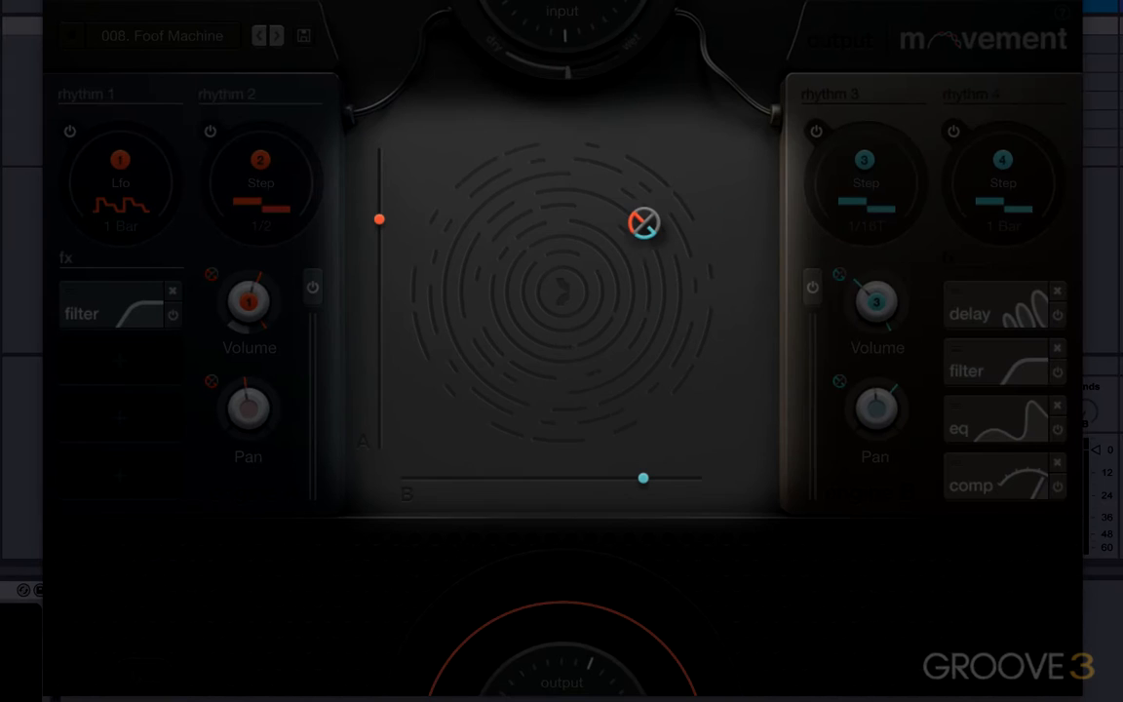
- Drag the XY puck to the pad centre and bring up rhythm 1's LFO settings
drag(644, 222, 633, 207)
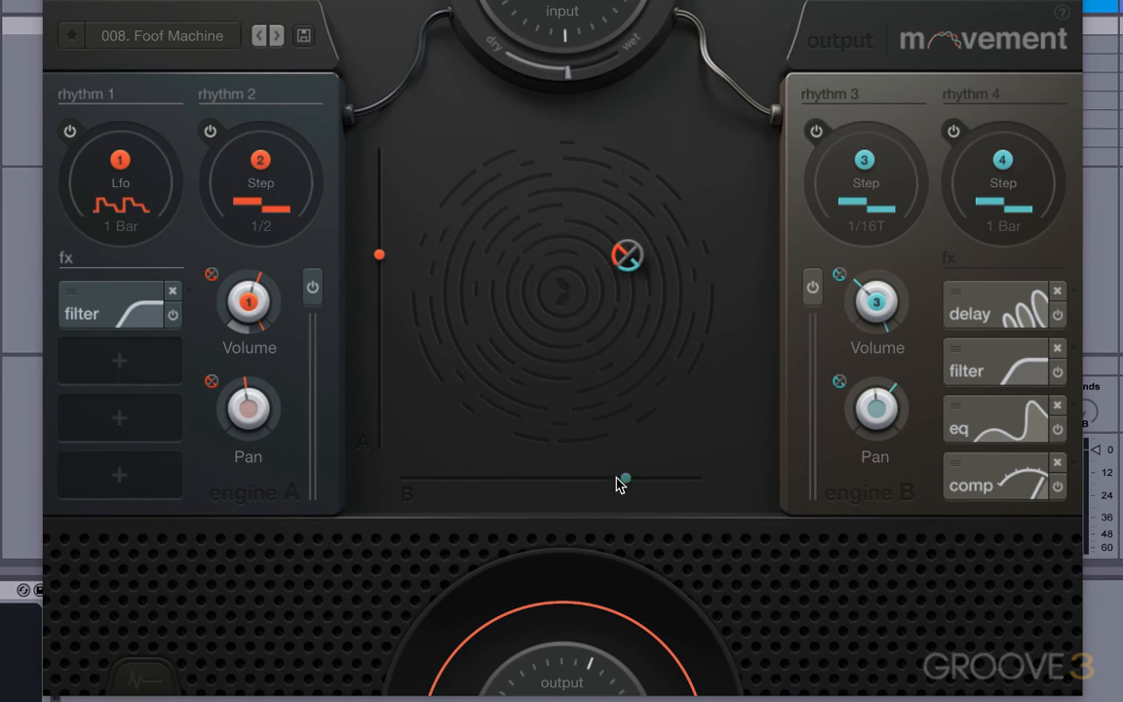
drag(628, 256, 601, 269)
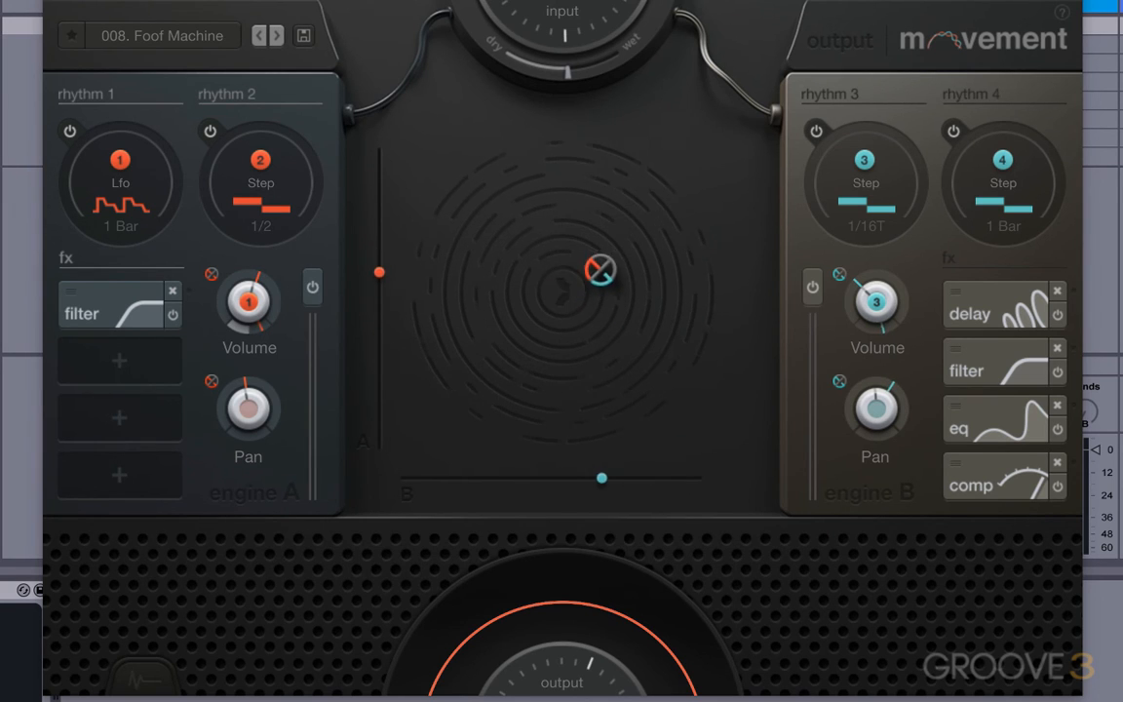
drag(601, 271, 570, 281)
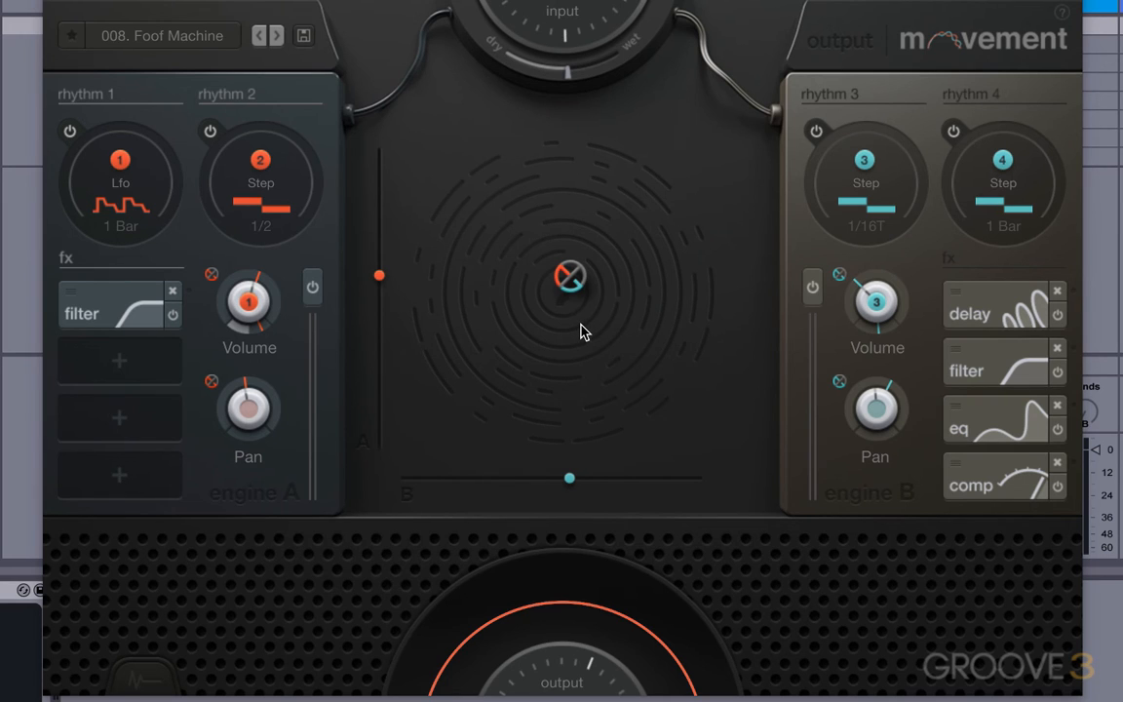
mouse_move(359, 608)
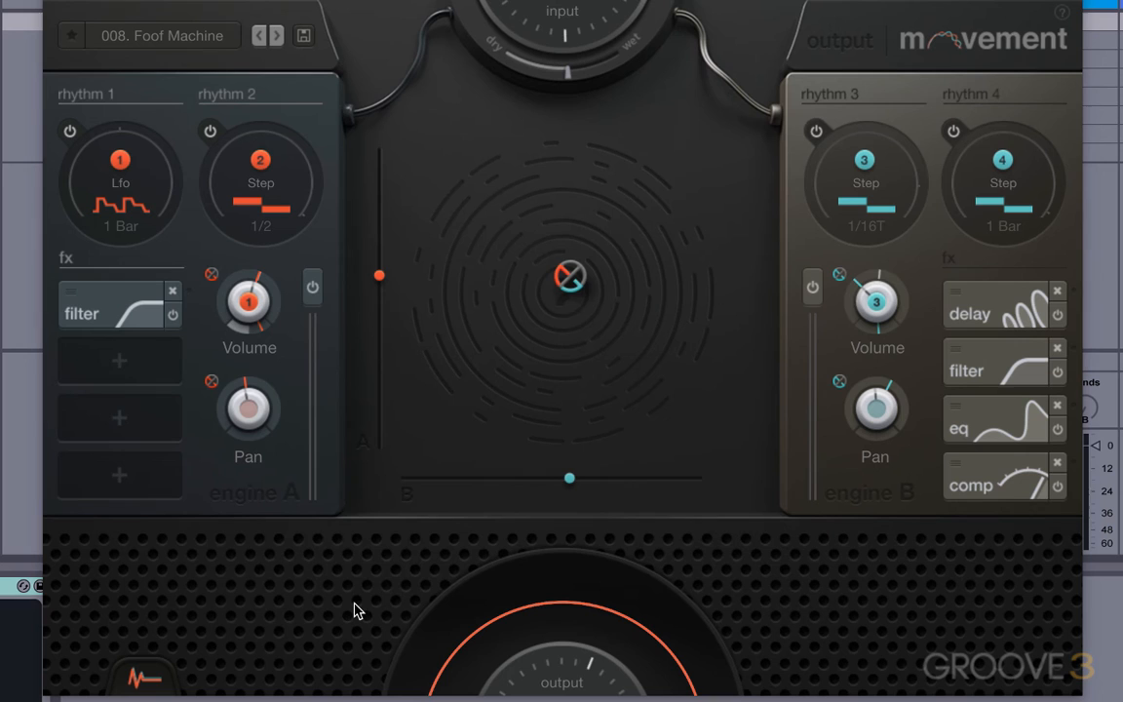
click(121, 184)
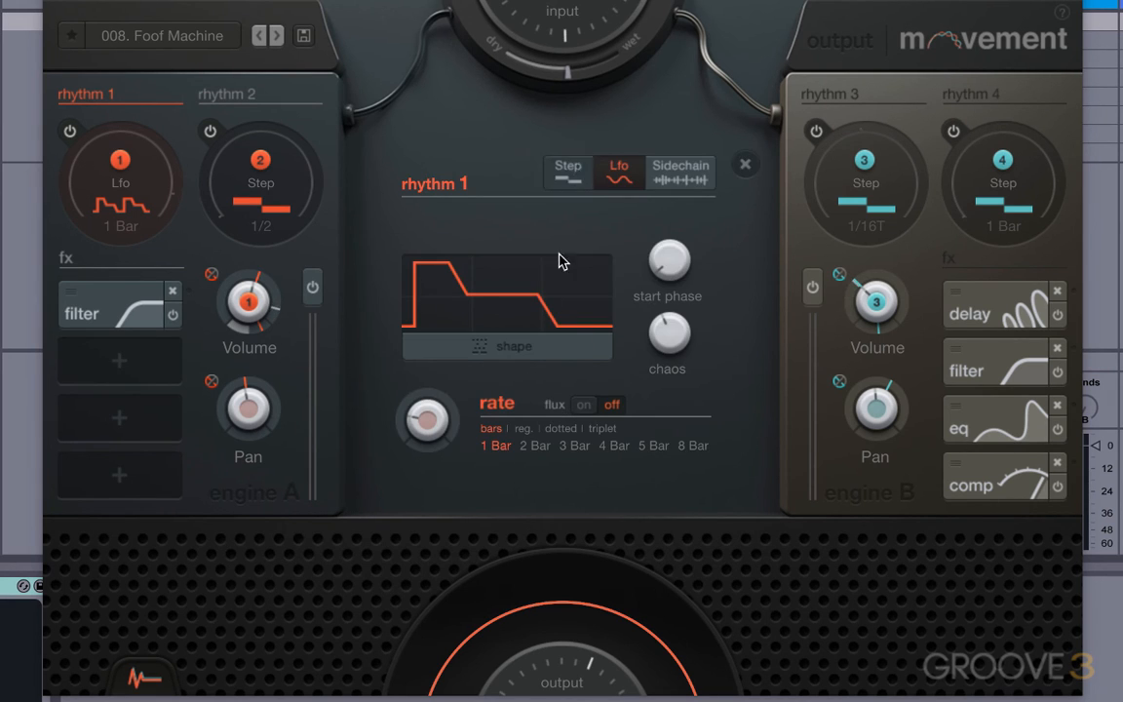
- Set rhythm 1 to sidechain ducking, close its panel, and show the help overlay
click(567, 166)
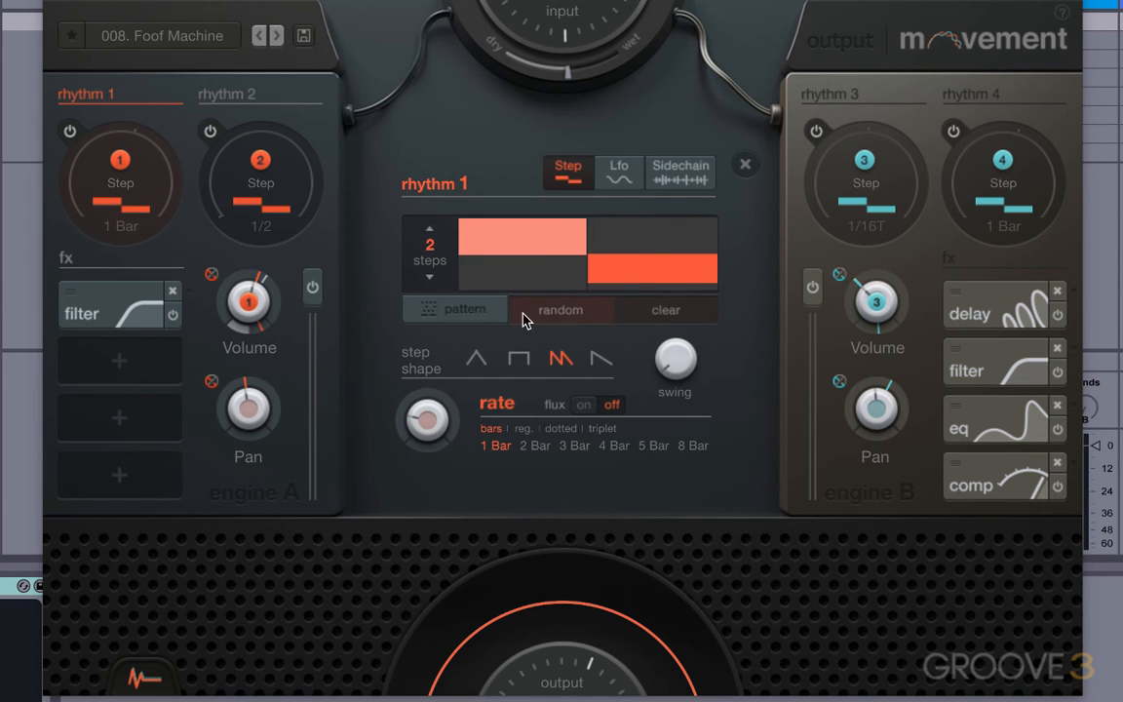
click(678, 172)
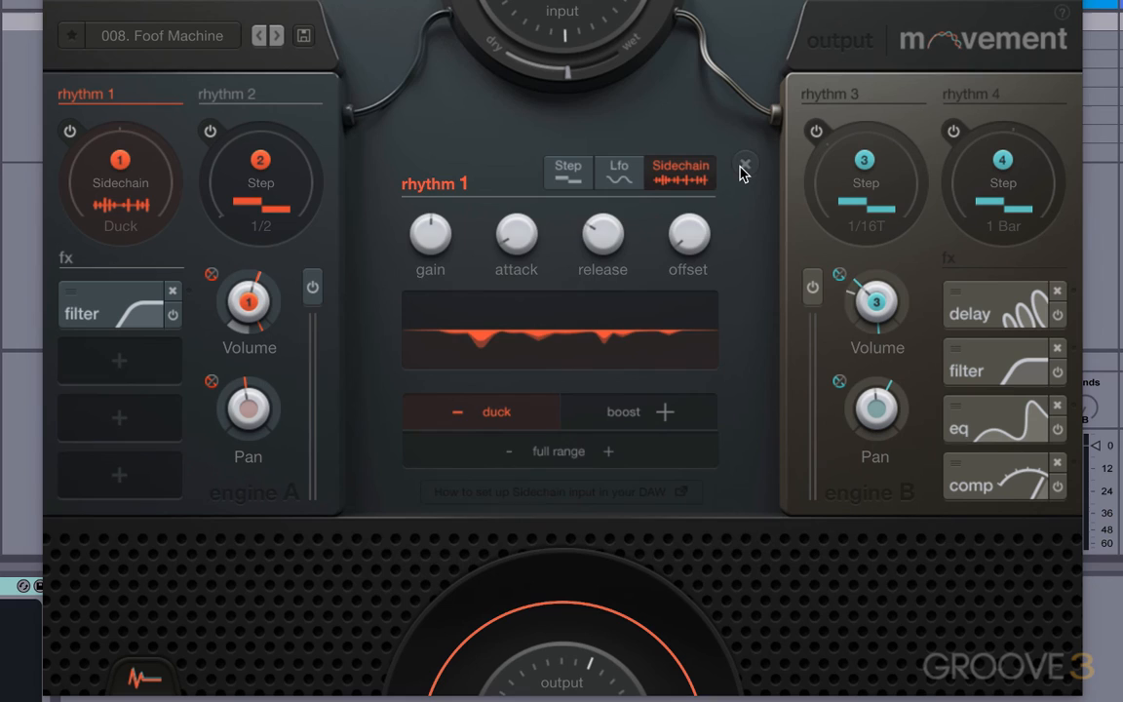
click(745, 164)
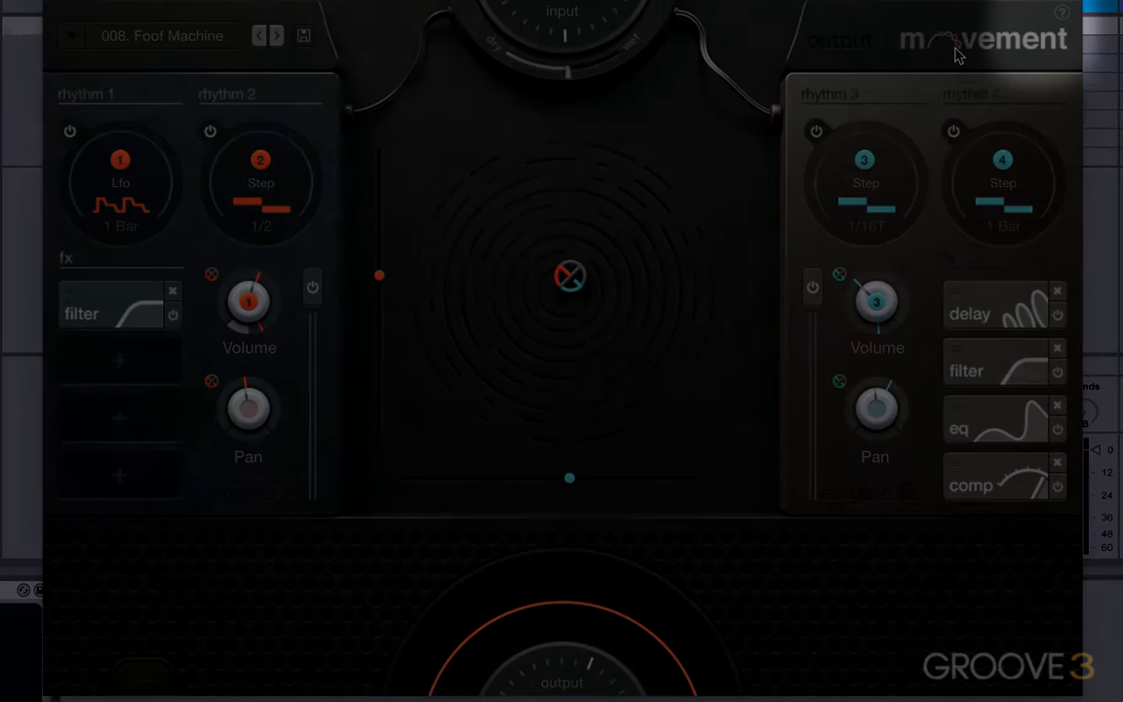
click(1061, 12)
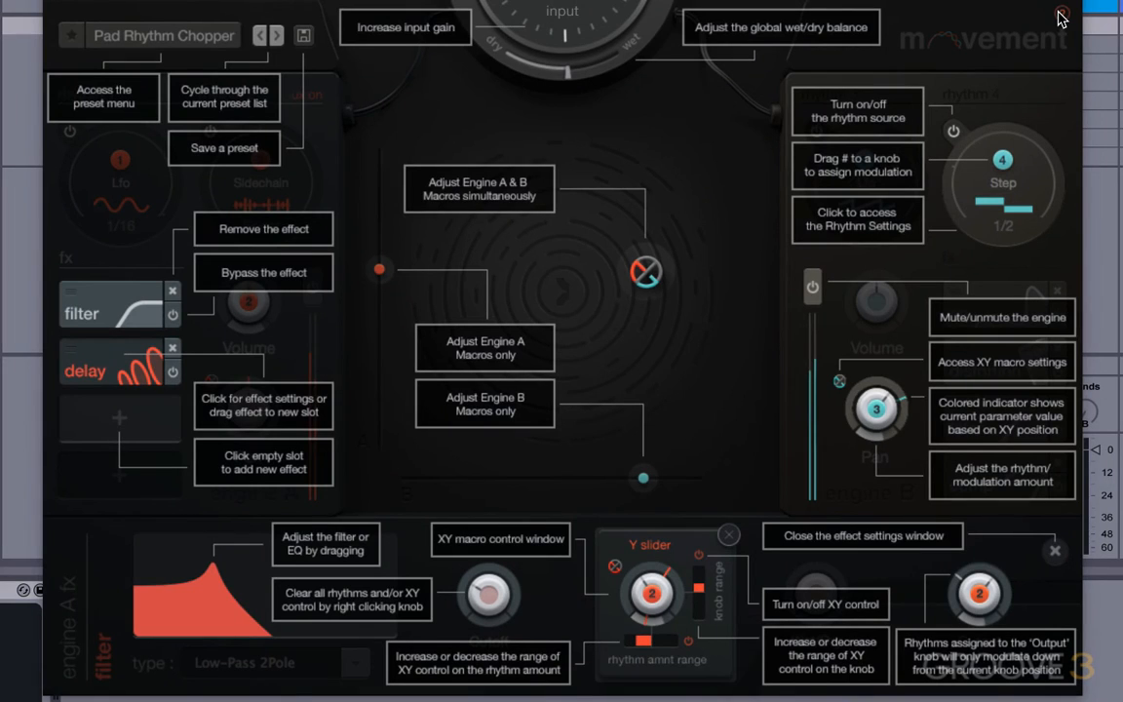